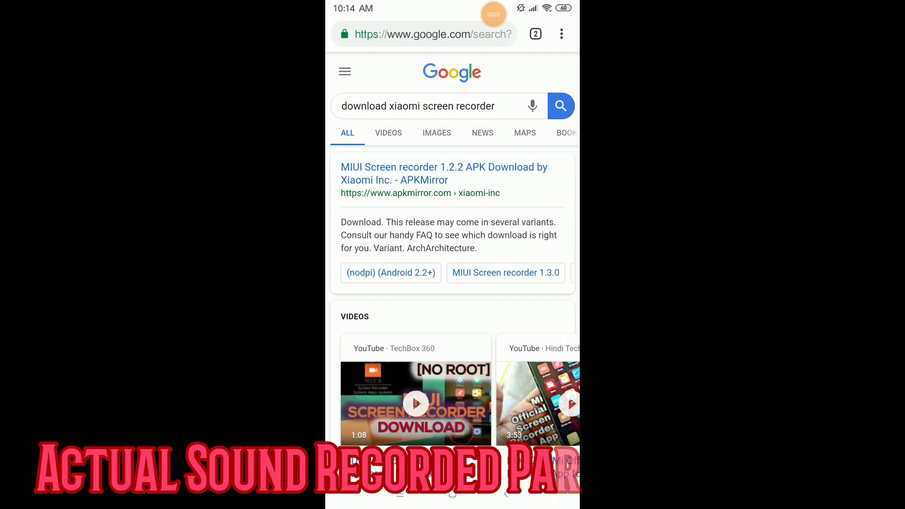
Open the apkmonk.com Mi Screen Recorder result and scroll to its App Info (version 1.9.7921, 2.8M)
{"action": "scroll", "scroll_direction": "down", "scroll_amount": 3}
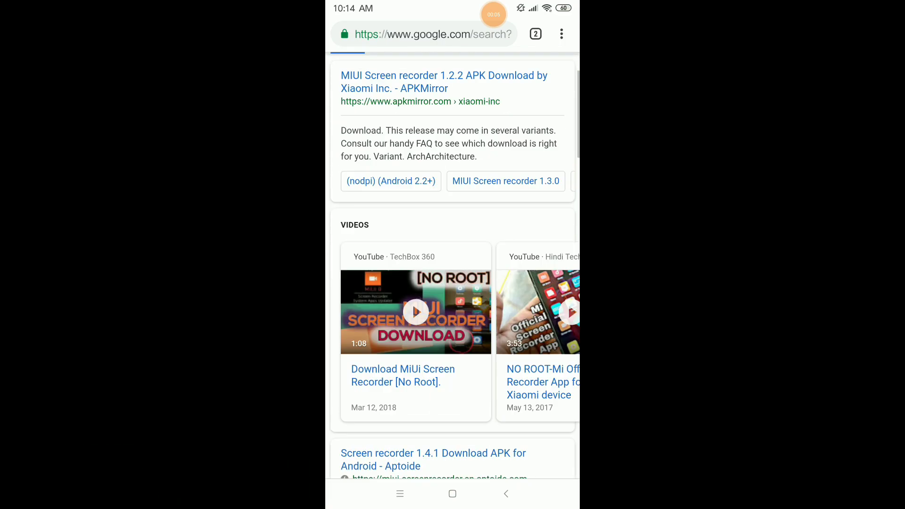
{"action": "scroll", "scroll_direction": "down", "scroll_amount": 3}
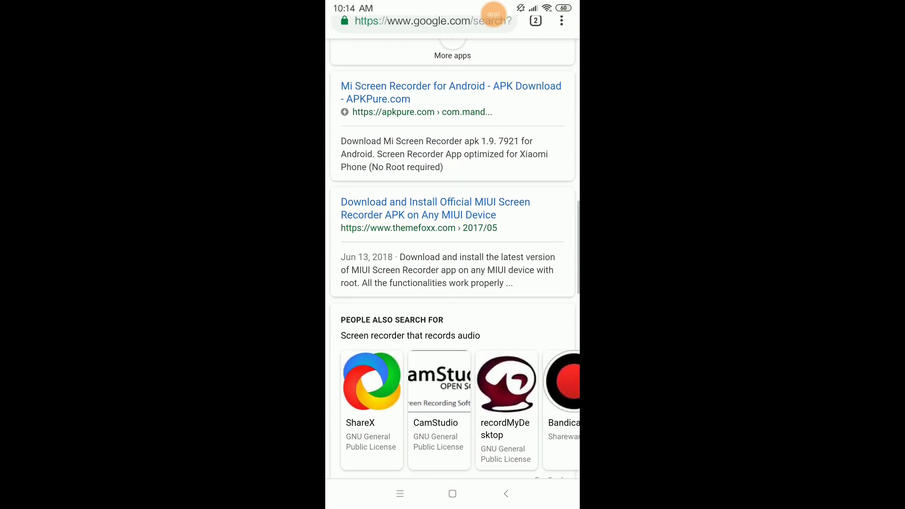
{"action": "scroll", "scroll_direction": "down", "scroll_amount": 3}
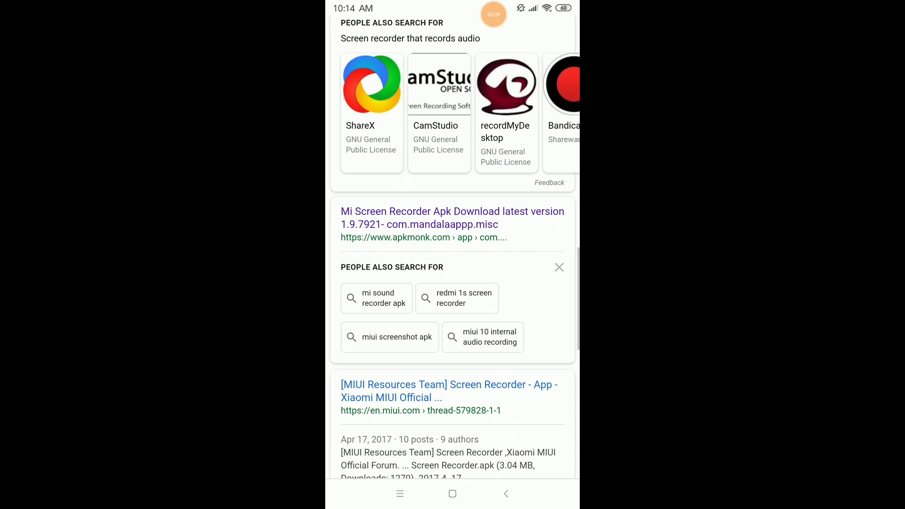
{"action": "left_click", "coordinate": [452, 211]}
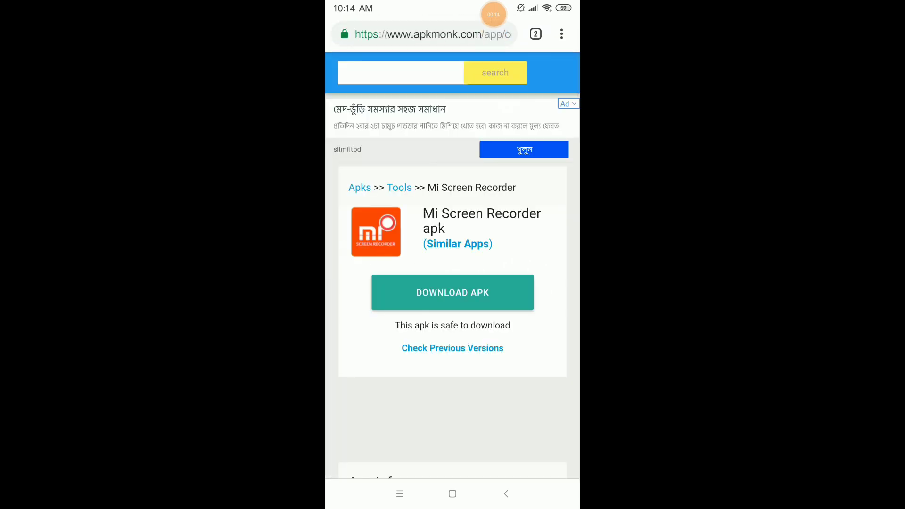
{"action": "scroll", "scroll_direction": "down", "scroll_amount": 3}
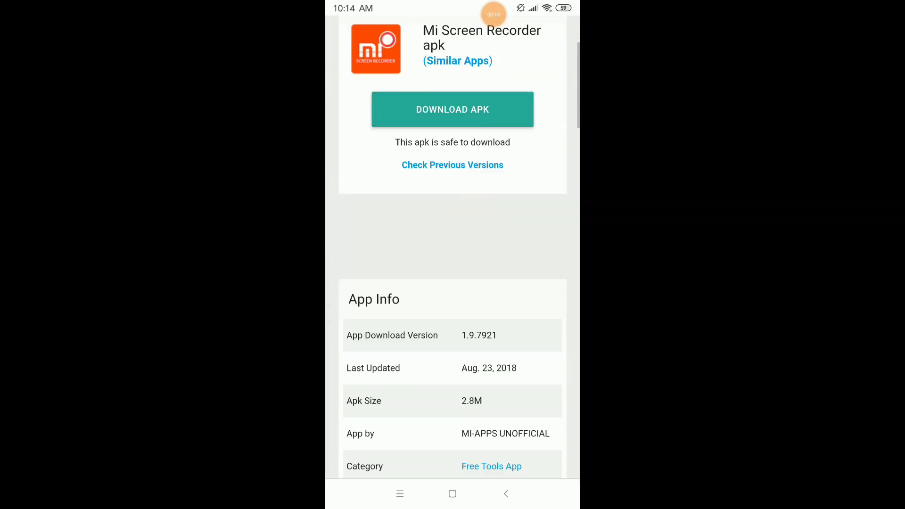
{"action": "scroll", "scroll_direction": "down", "scroll_amount": 3}
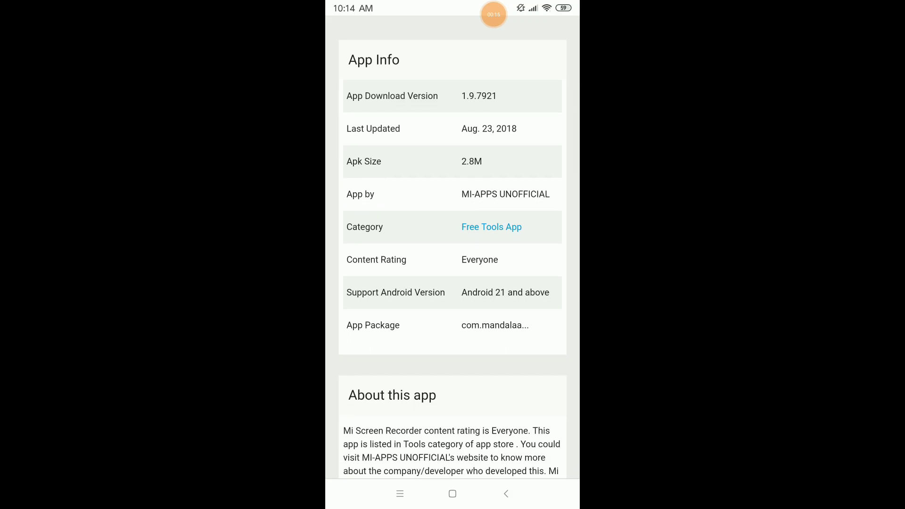